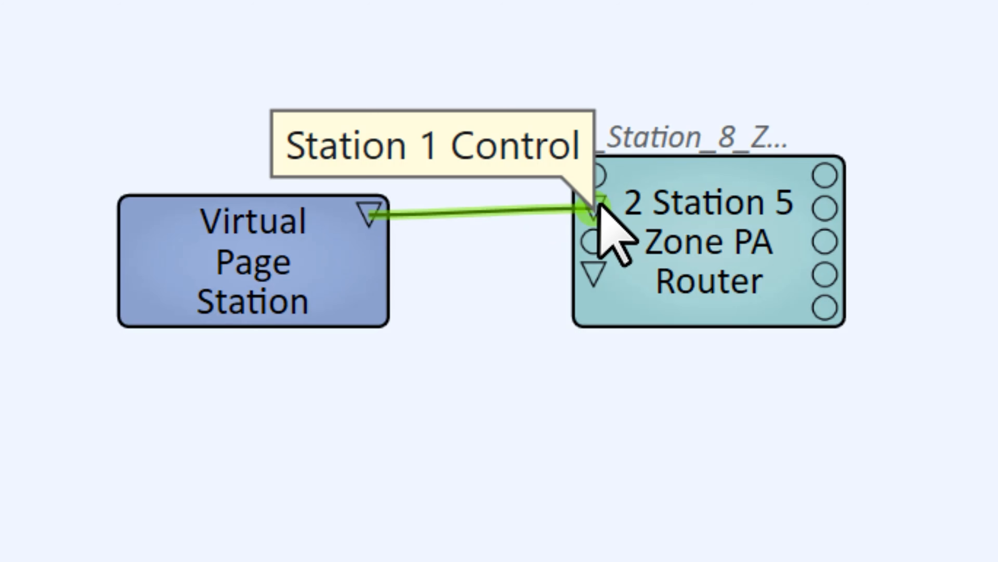
- Select the Virtual Page Station and search Schematic Elements for 'audio player'
click(253, 261)
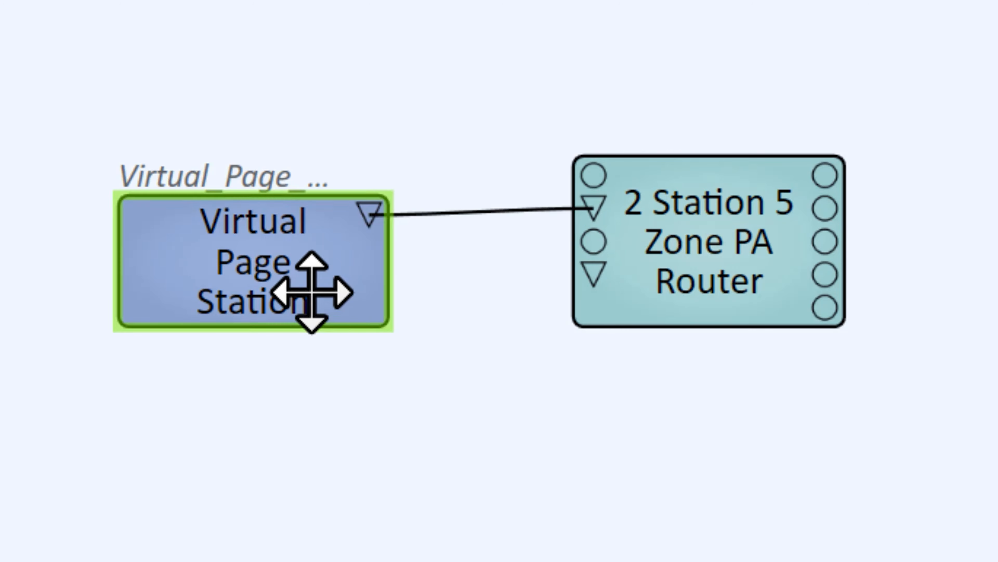
mouse_move(593, 172)
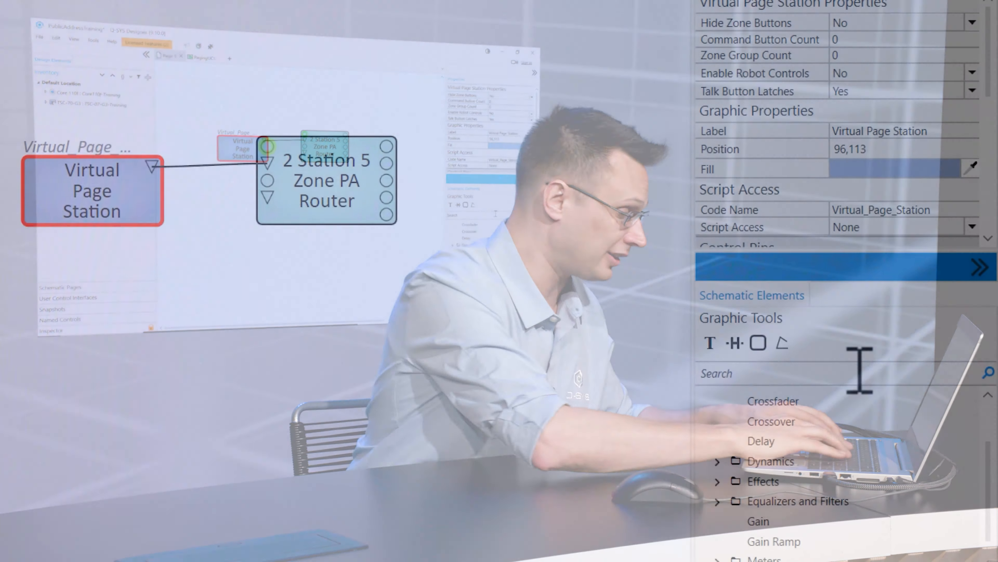
text(audio player)
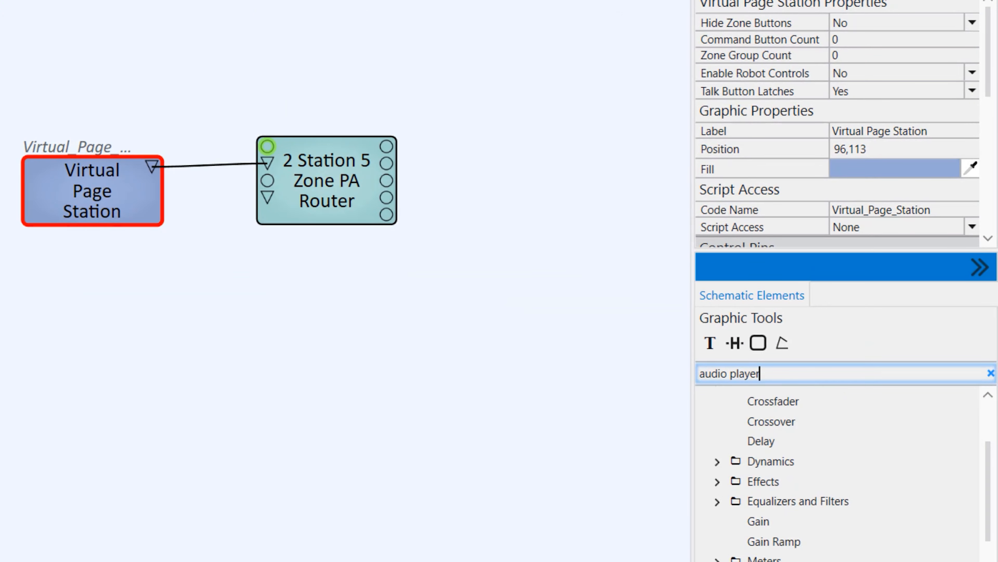